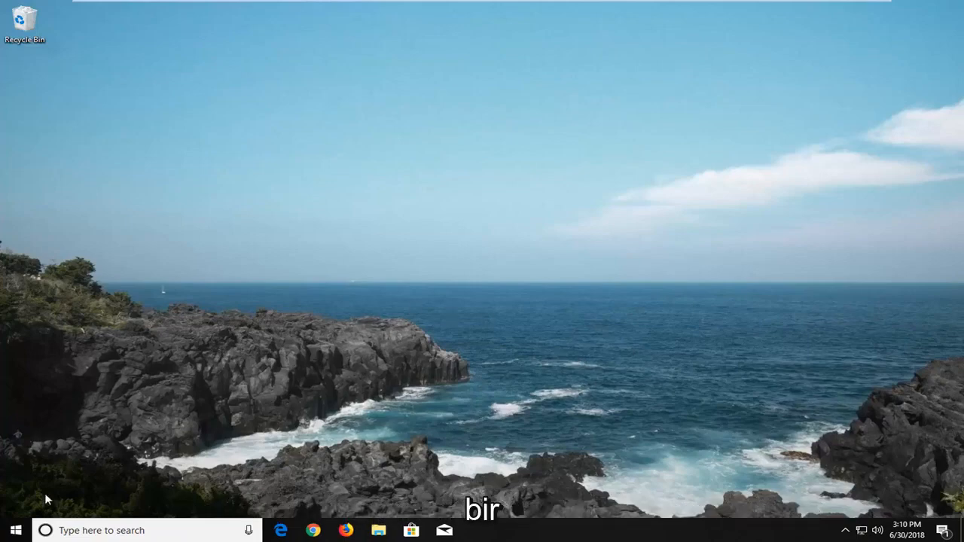
Find and launch Notepad from the Start search by searching 'notepad'
{"action": "left_click", "coordinate": [15, 530]}
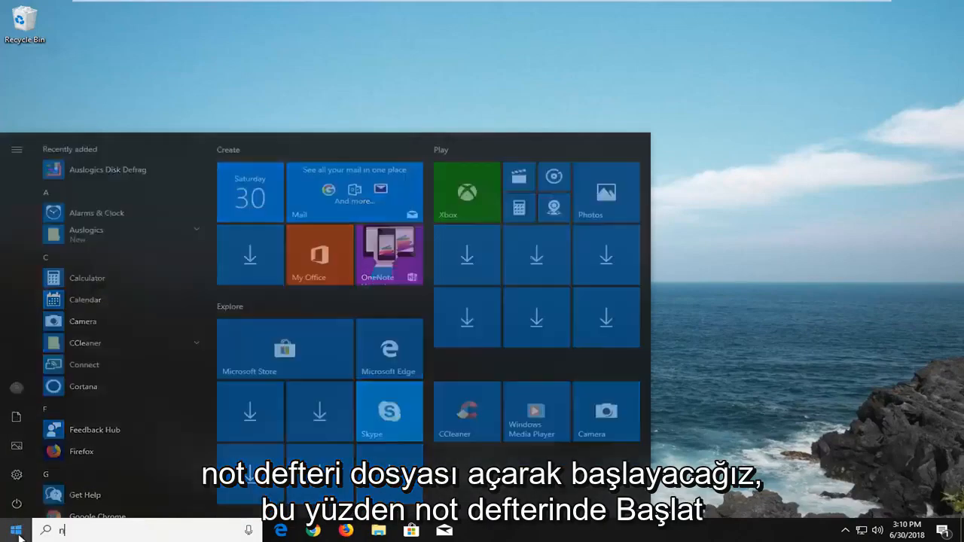
{"action": "type", "text": "notepad"}
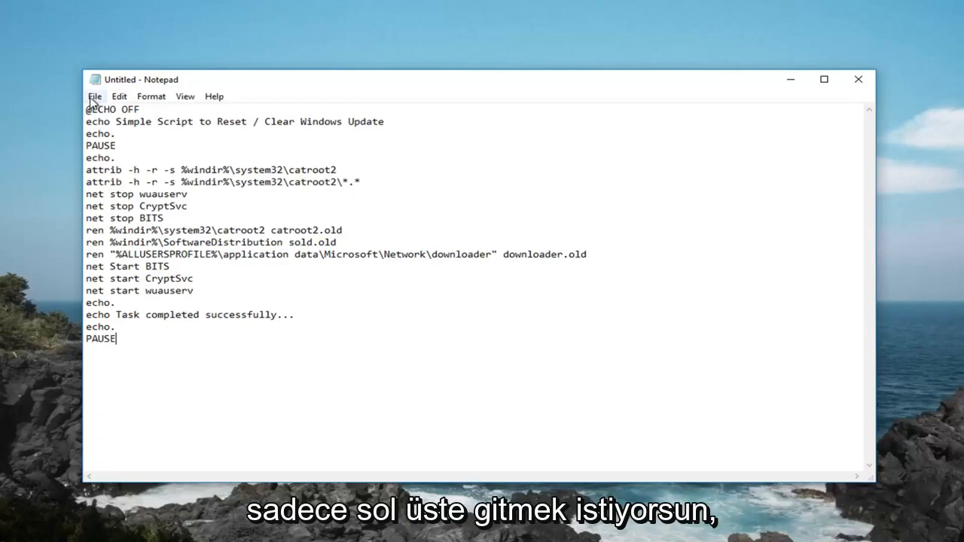
Start saving the script via File > Save As
{"action": "left_click", "coordinate": [94, 97]}
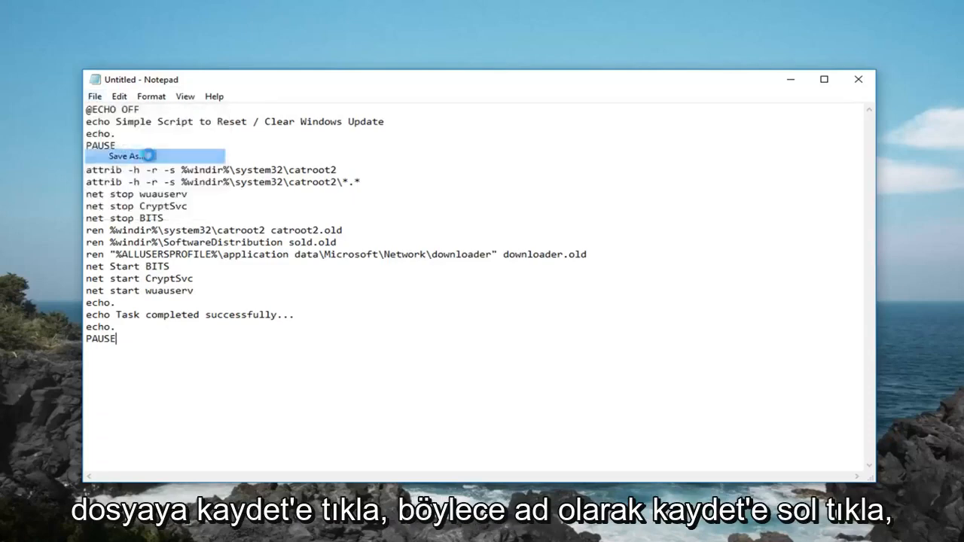
{"action": "left_click", "coordinate": [125, 155]}
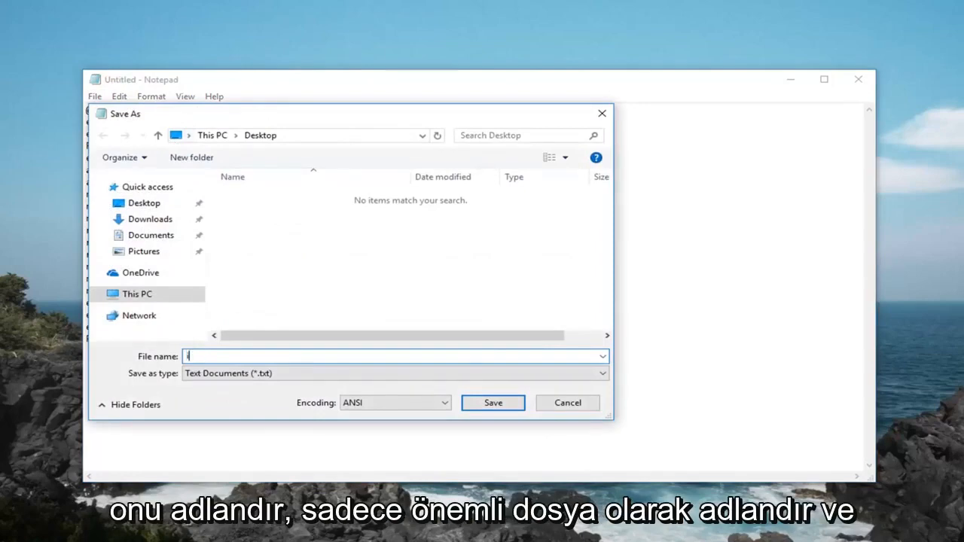
Save the script to the Desktop as 'important file.bat', leaving file type unchanged
{"action": "type", "text": "important file."}
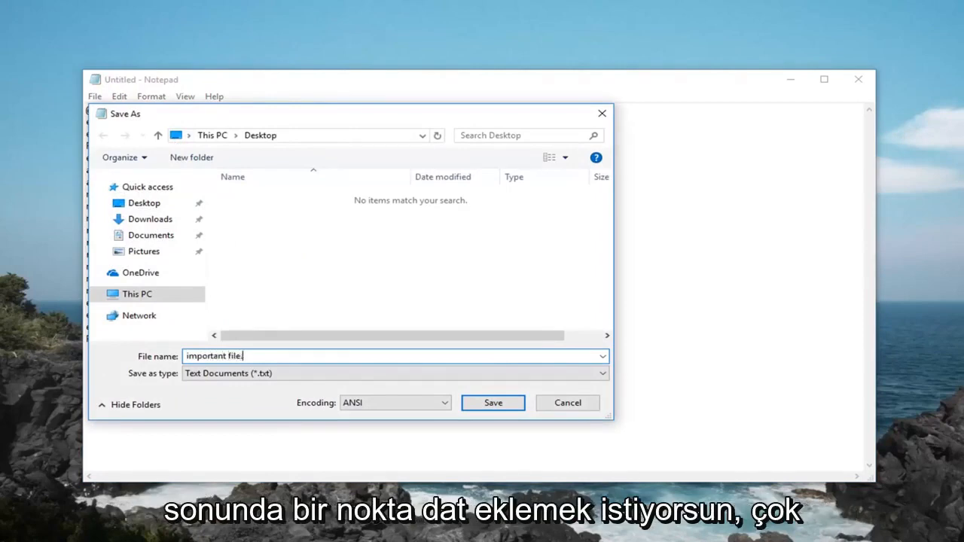
{"action": "type", "text": "bat"}
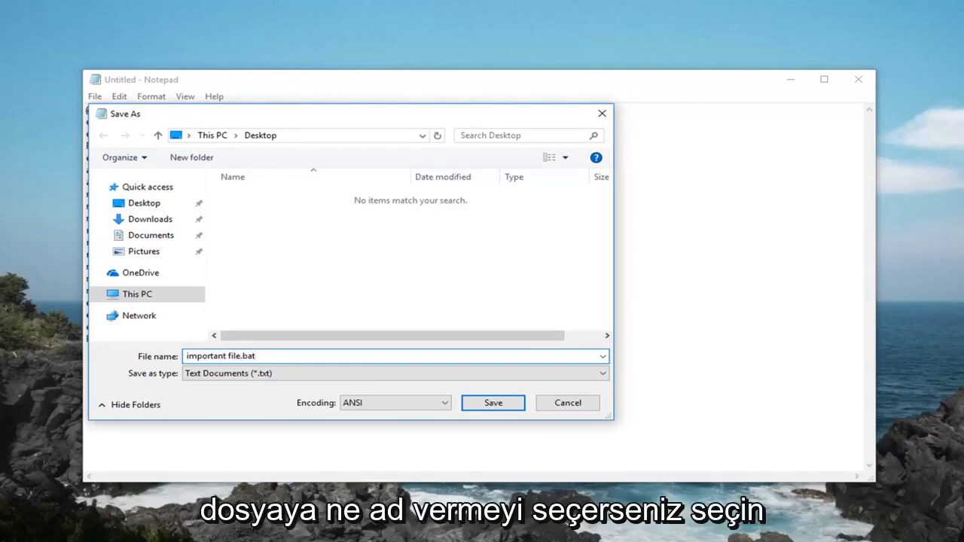
{"action": "left_click", "coordinate": [395, 373]}
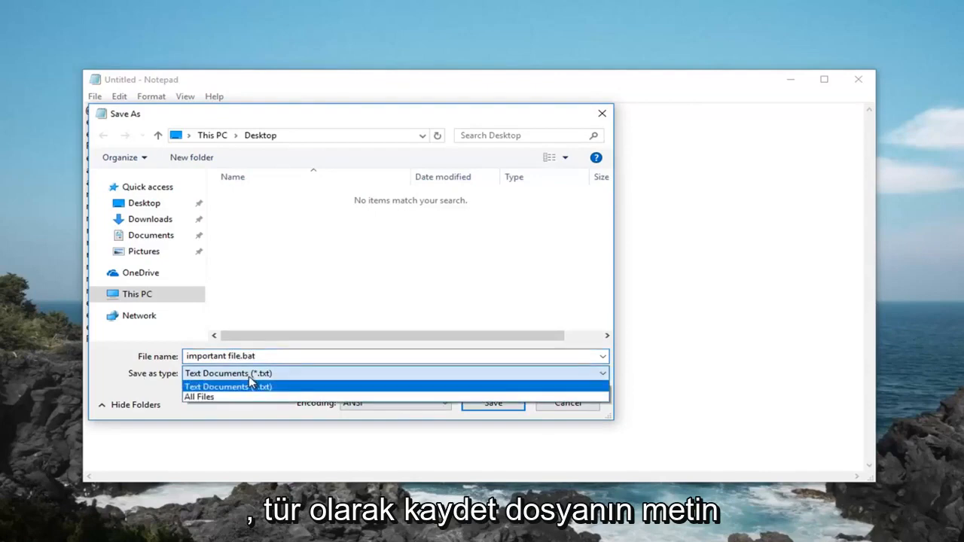
{"action": "left_click", "coordinate": [228, 386]}
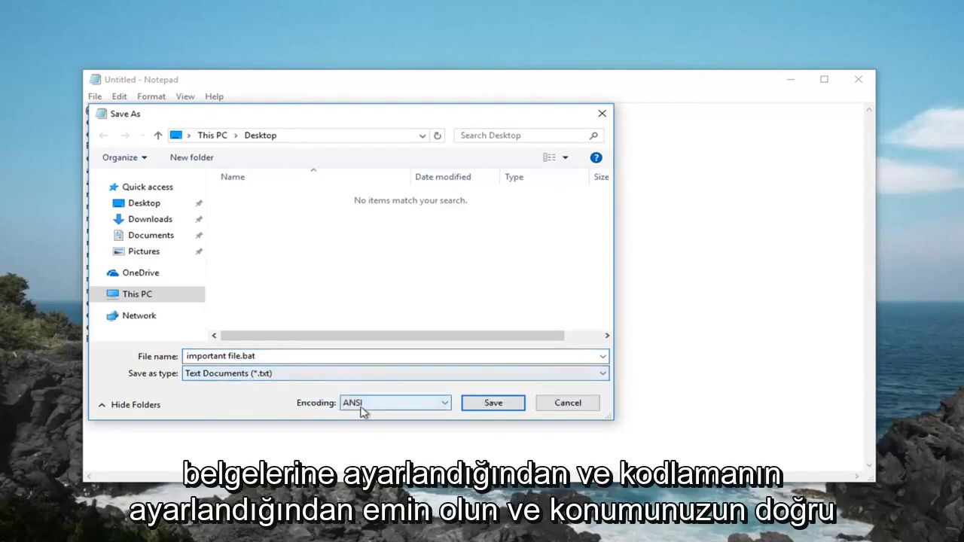
{"action": "mouse_move", "coordinate": [455, 416]}
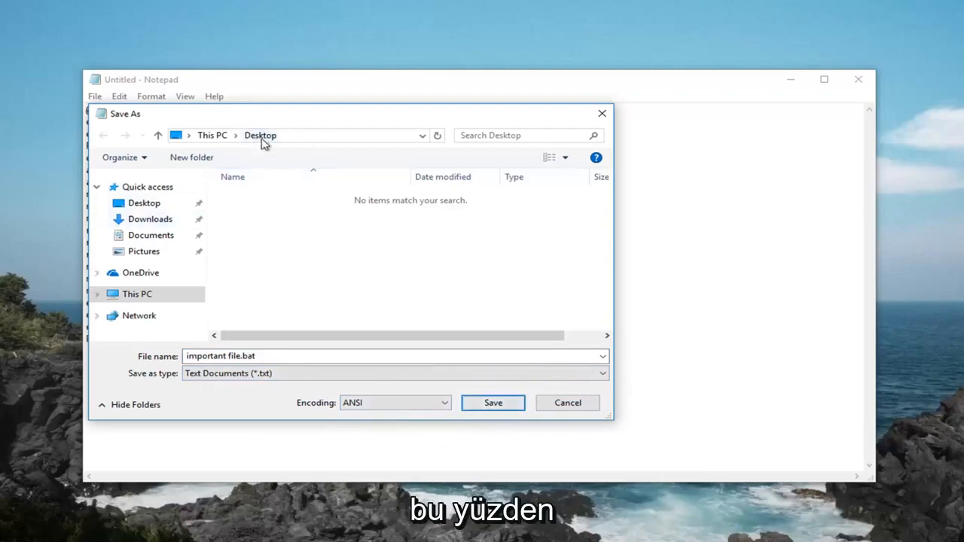
{"action": "left_click", "coordinate": [492, 403]}
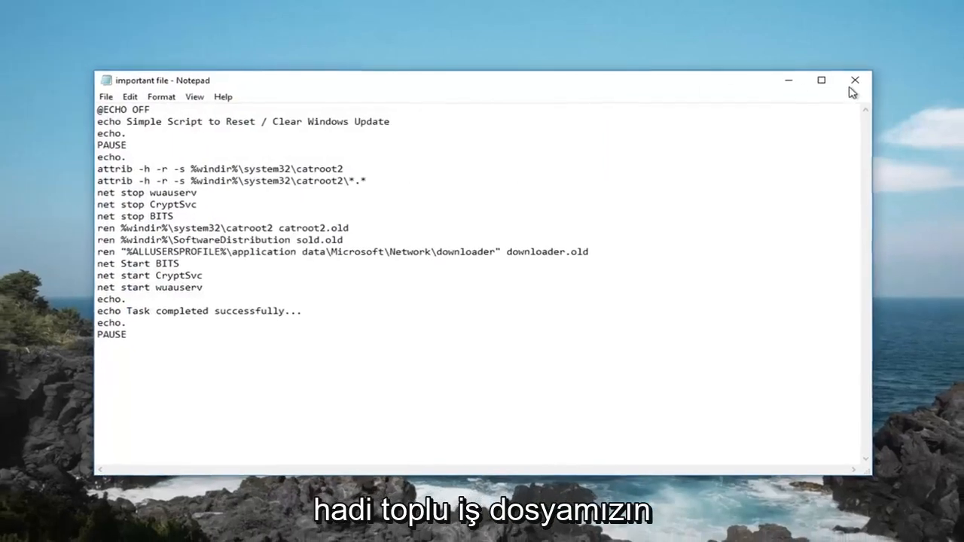
Close Notepad and run 'important file.bat' from the desktop as administrator
{"action": "left_click", "coordinate": [856, 80]}
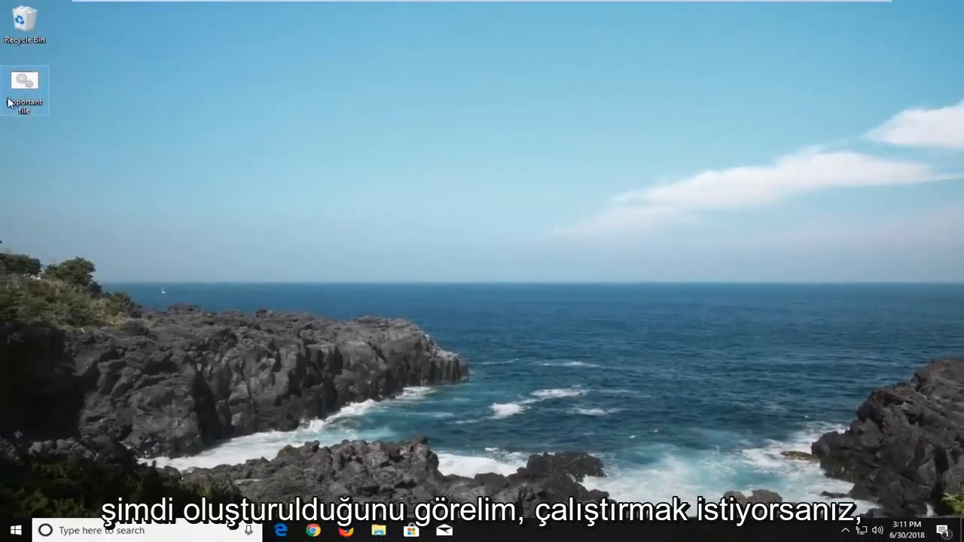
{"action": "mouse_move", "coordinate": [24, 83]}
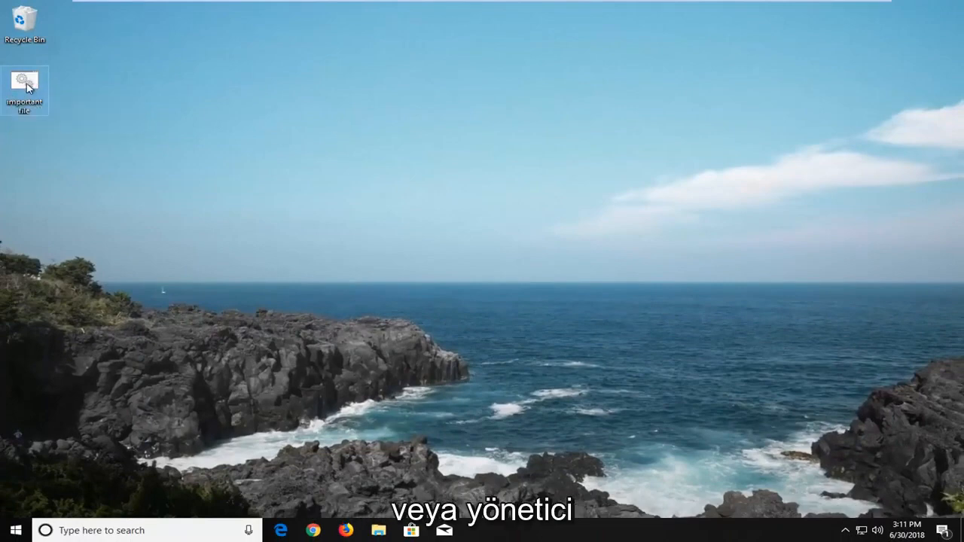
{"action": "right_click", "coordinate": [24, 89]}
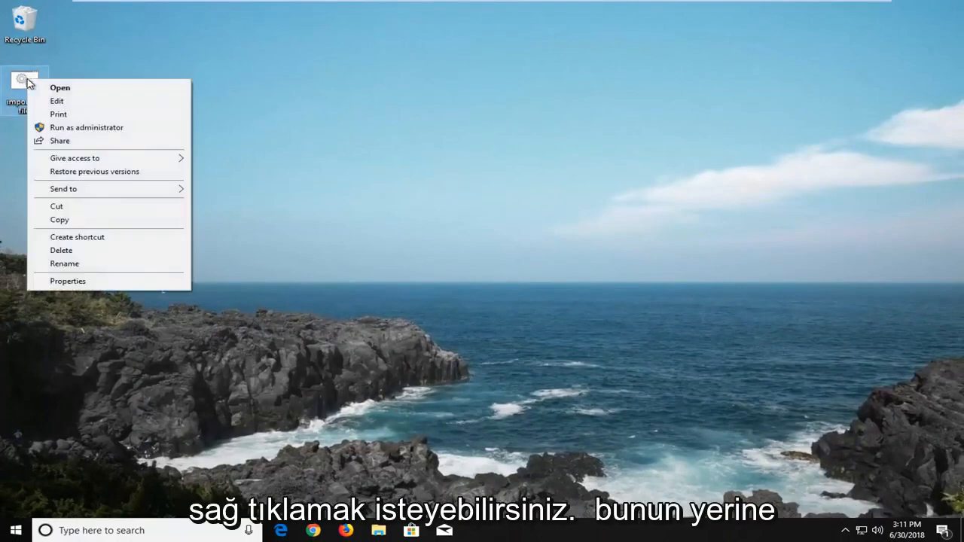
{"action": "left_click", "coordinate": [86, 127]}
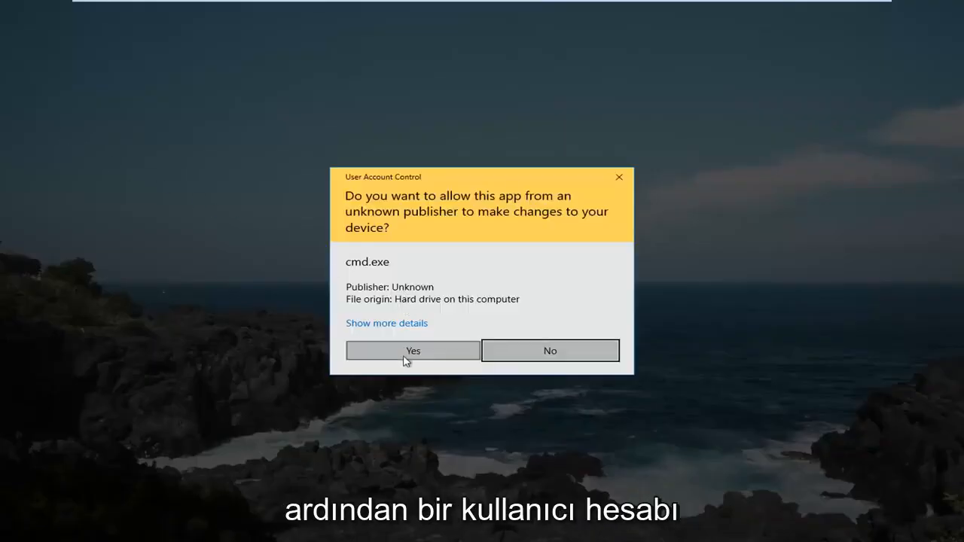
{"action": "left_click", "coordinate": [412, 350]}
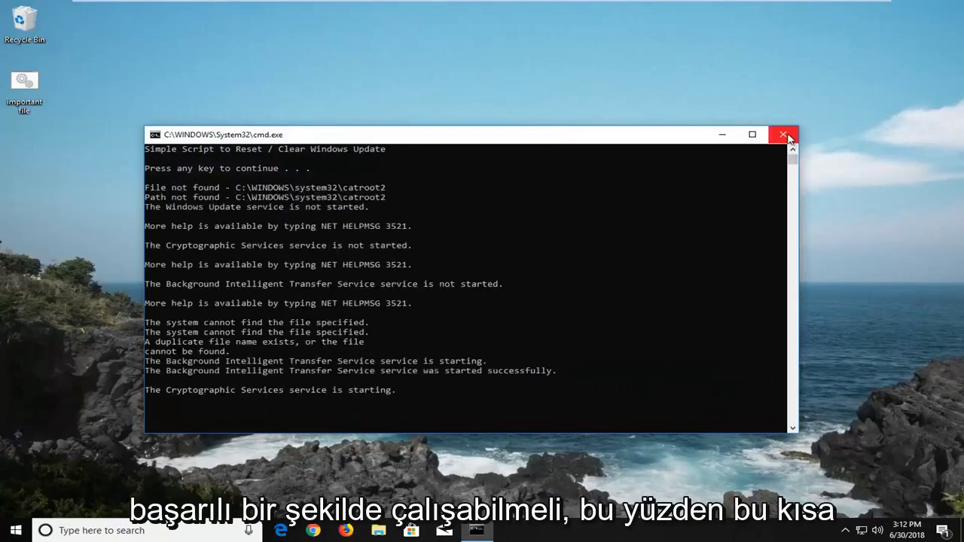
Close the command window once the script has finished running
{"action": "left_click", "coordinate": [784, 134]}
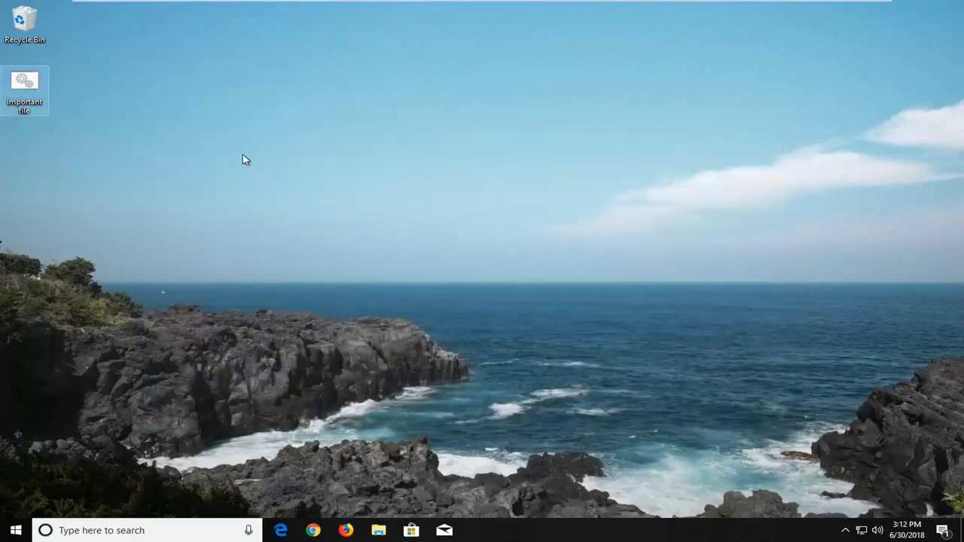
{"action": "mouse_move", "coordinate": [129, 178]}
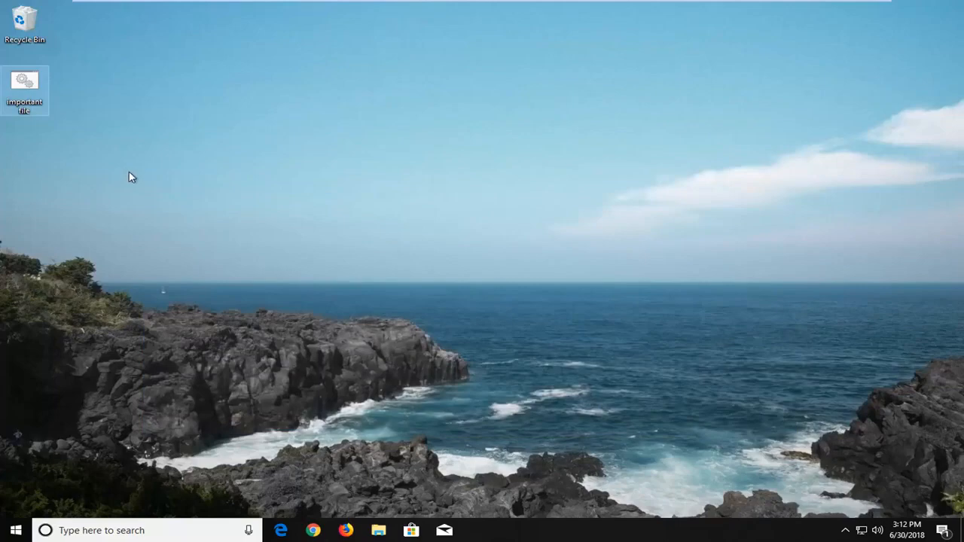
{"action": "mouse_move", "coordinate": [426, 210]}
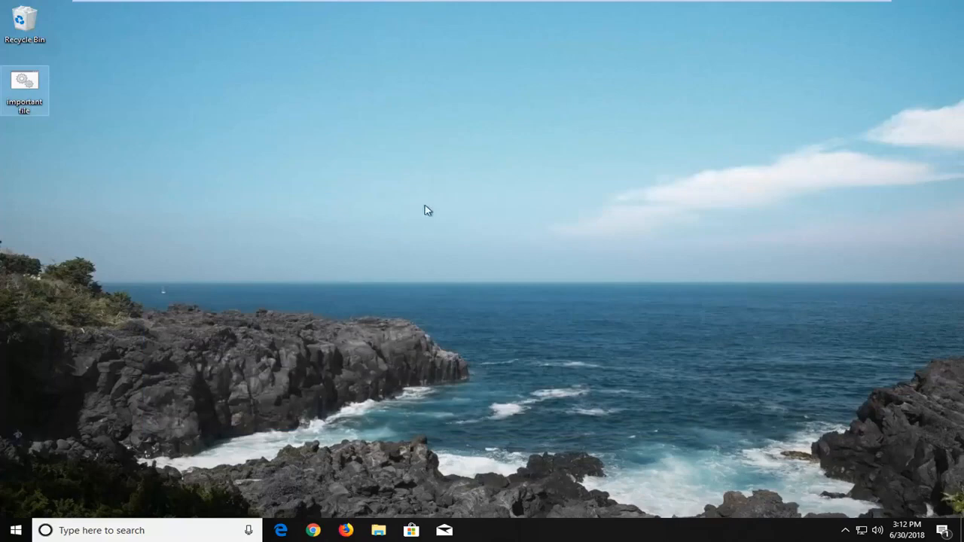